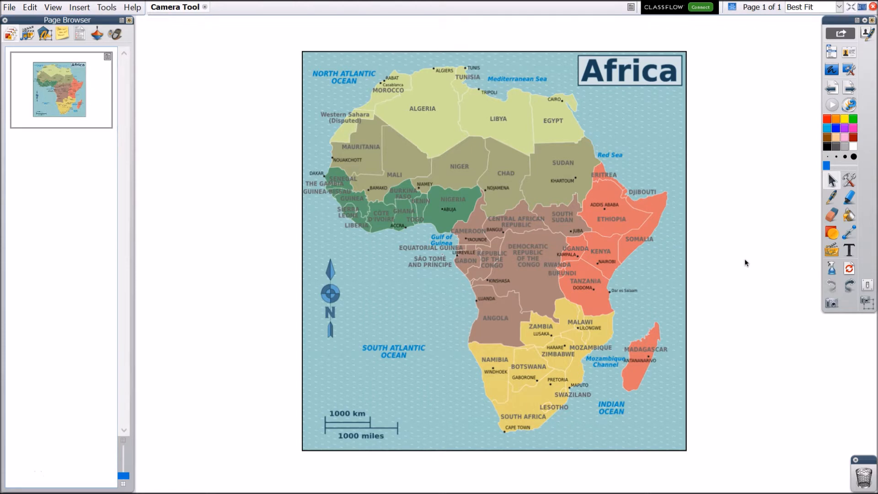
{"action": "mouse_move", "coordinate": [759, 280]}
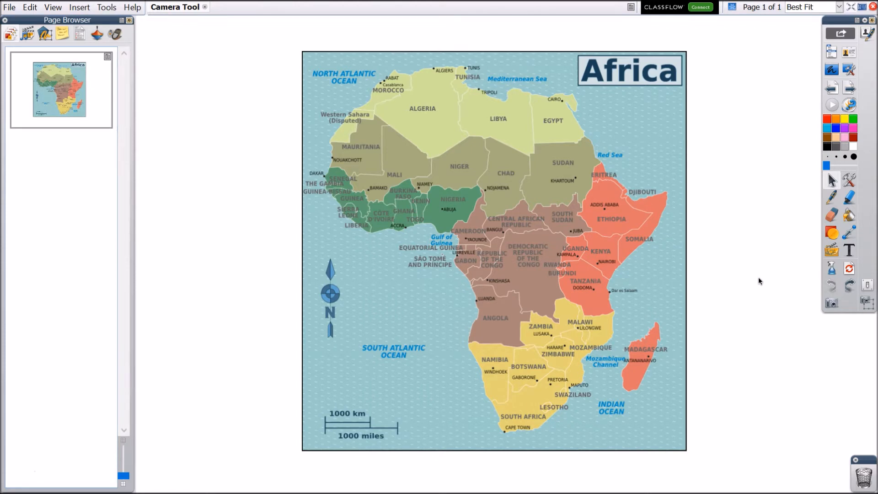
{"action": "mouse_move", "coordinate": [831, 303]}
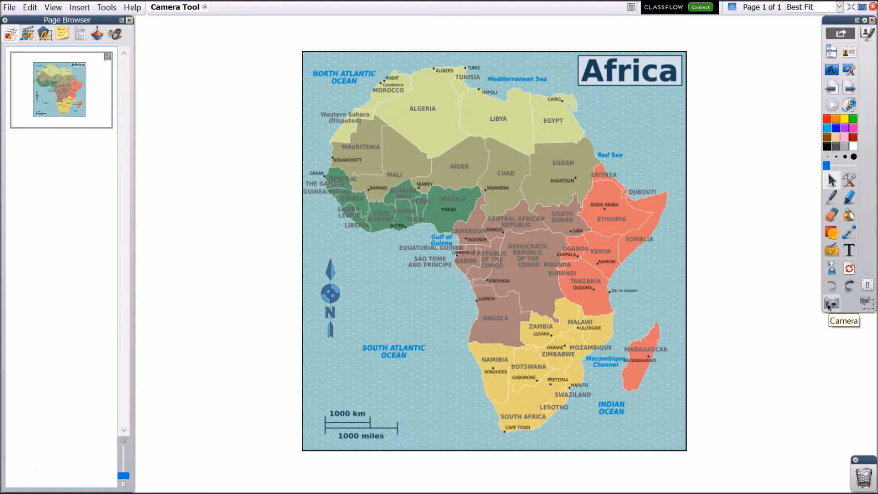
- Dismiss the earlier snapshot options and start an Area Snapshot from the Camera dropdown
{"action": "left_click", "coordinate": [106, 6]}
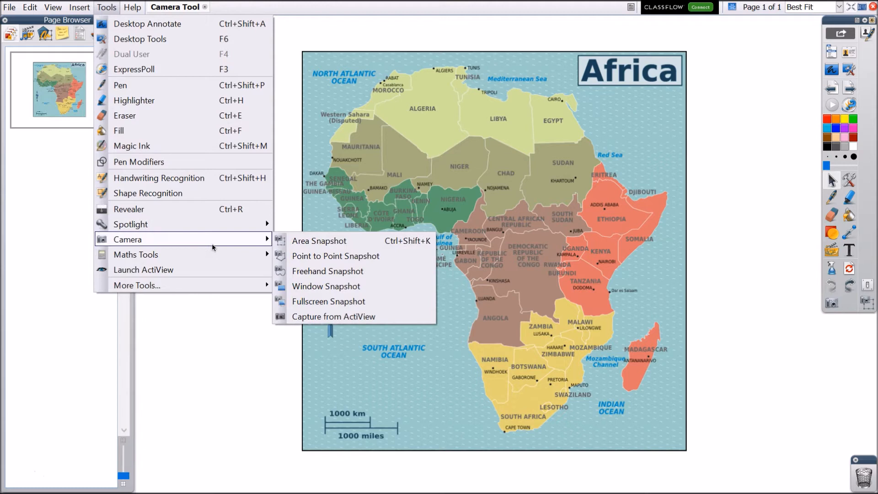
{"action": "mouse_move", "coordinate": [334, 256]}
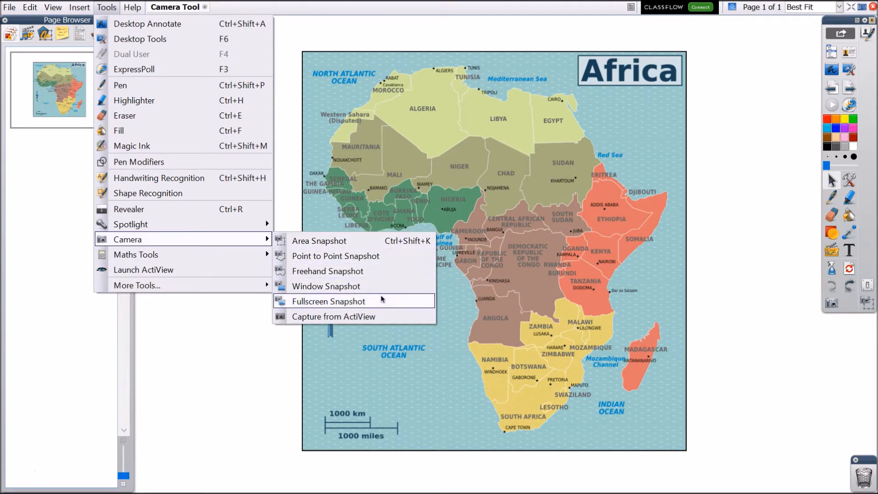
{"action": "left_click", "coordinate": [330, 301]}
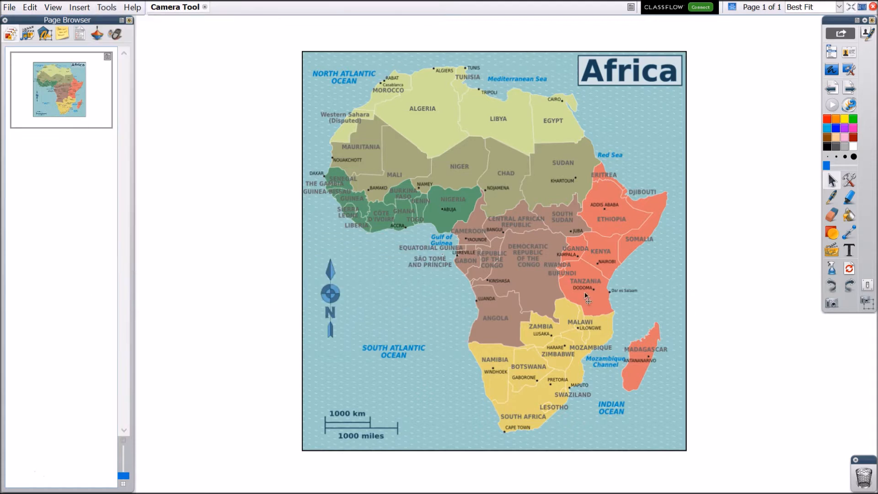
{"action": "mouse_move", "coordinate": [744, 333]}
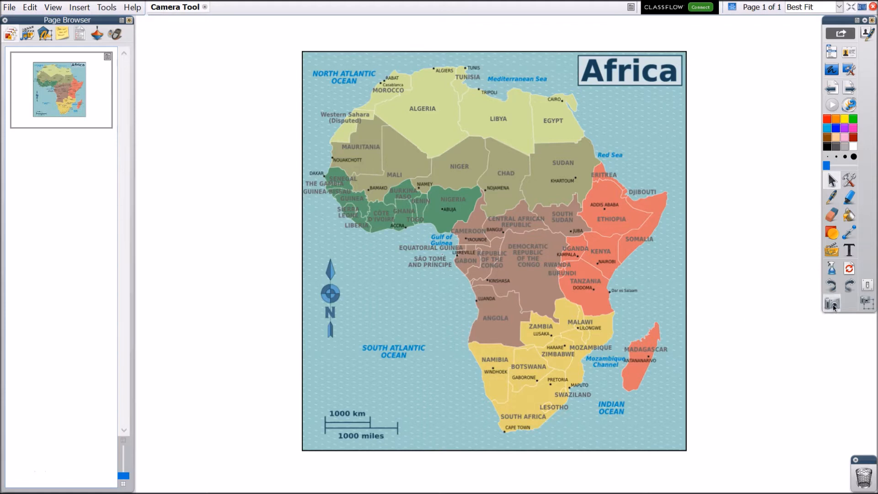
{"action": "left_click", "coordinate": [831, 302]}
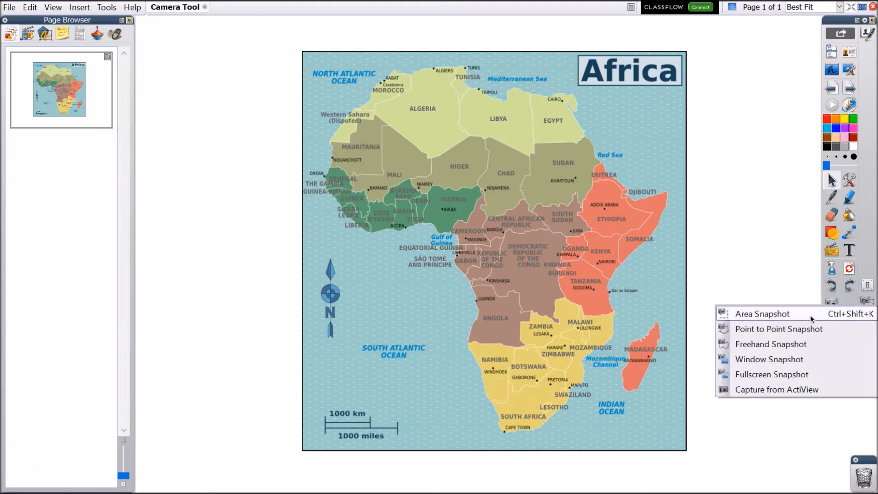
{"action": "left_click", "coordinate": [762, 313]}
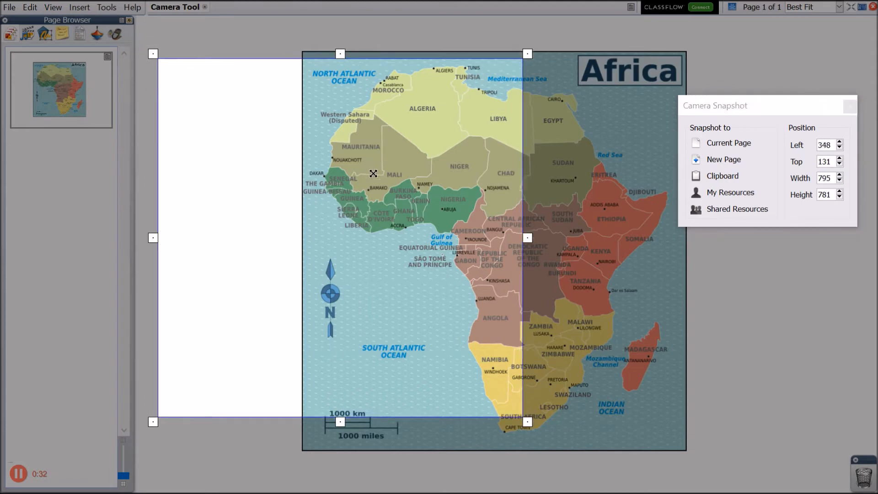
- Move and shrink the capture frame to southern Africa, Angola and Tanzania down to Cape Town, excluding Madagascar
{"action": "left_click_drag", "start_coordinate": [373, 173], "coordinate": [468, 196]}
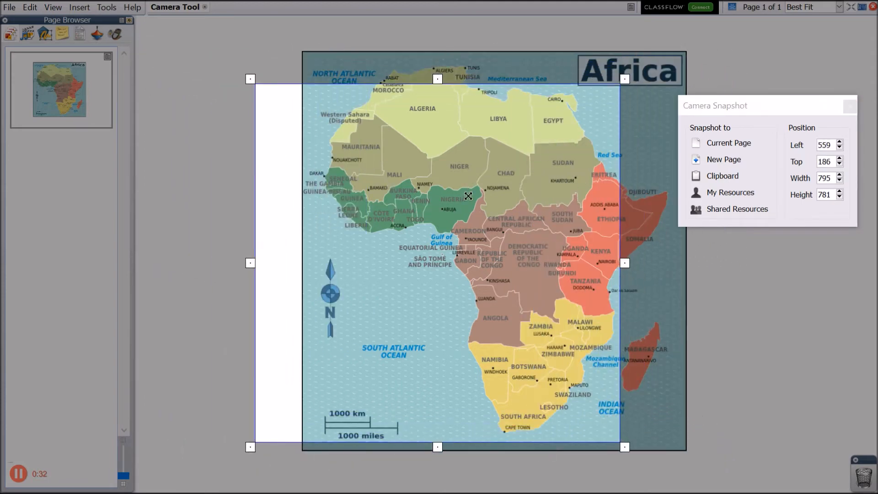
{"action": "left_click_drag", "start_coordinate": [467, 196], "coordinate": [565, 190]}
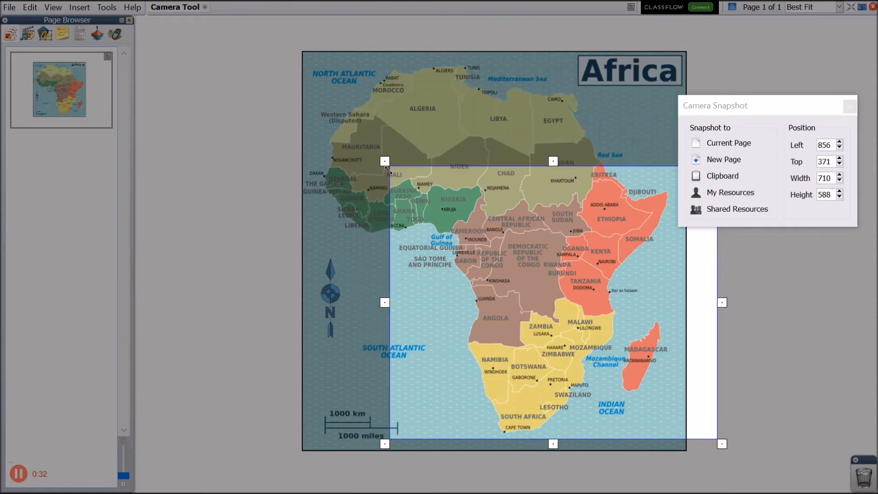
{"action": "left_click_drag", "start_coordinate": [385, 161], "coordinate": [459, 274]}
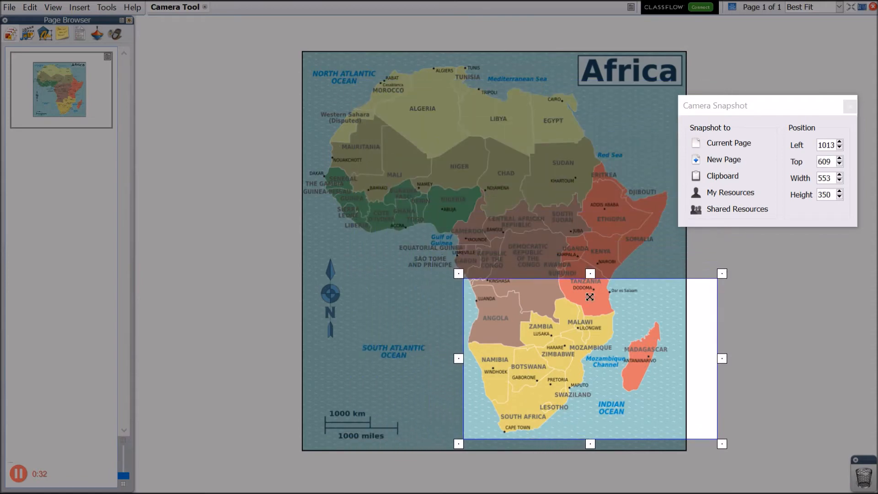
{"action": "left_click_drag", "start_coordinate": [721, 359], "coordinate": [629, 359]}
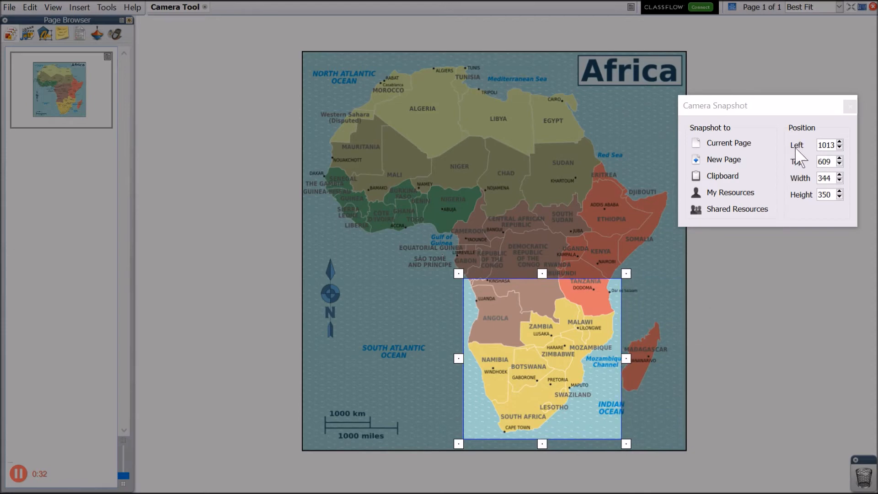
{"action": "mouse_move", "coordinate": [632, 301]}
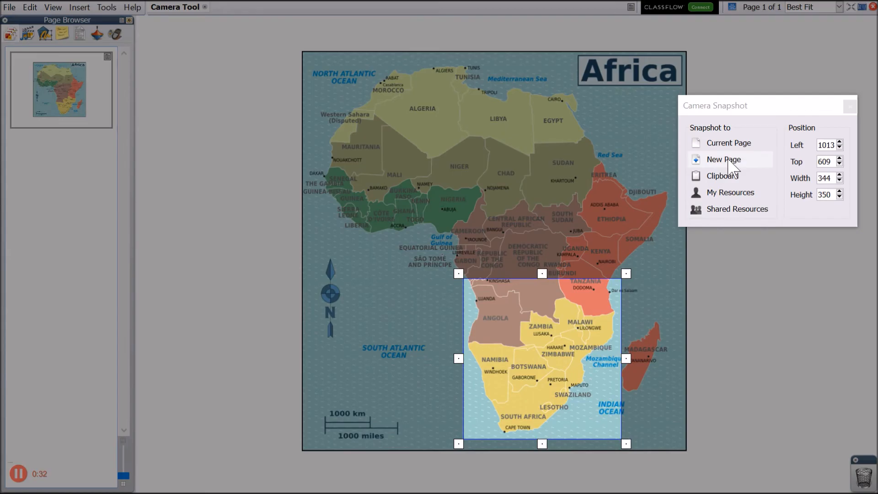
- Send the snapshot to a new page, centre it, and draw a red curve from Zimbabwe to the south coast
{"action": "left_click", "coordinate": [722, 159]}
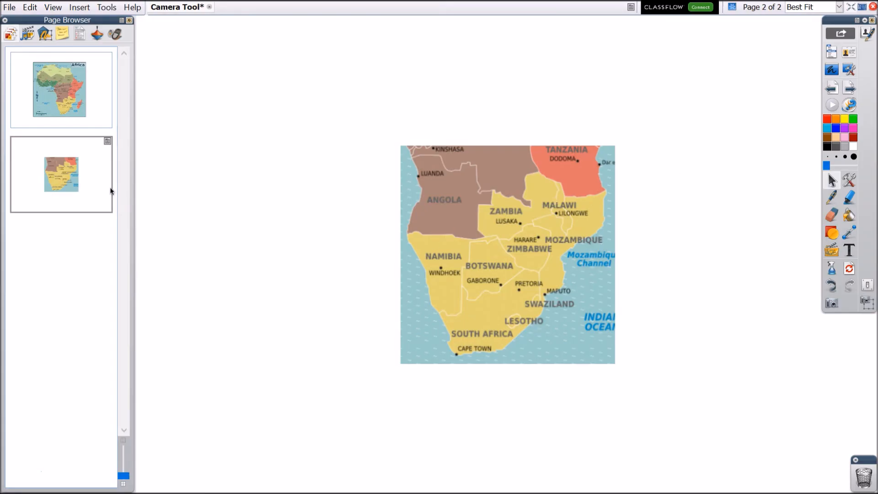
{"action": "left_click_drag", "start_coordinate": [508, 255], "coordinate": [382, 174]}
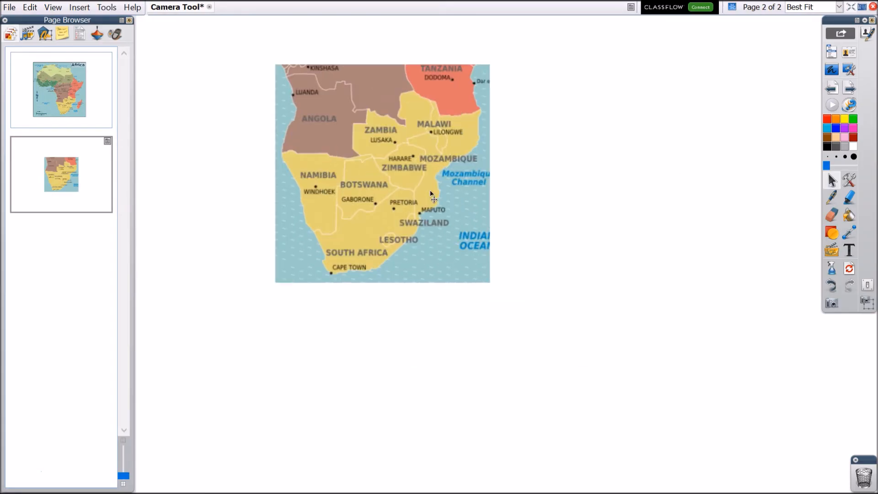
{"action": "left_click_drag", "start_coordinate": [431, 193], "coordinate": [459, 255]}
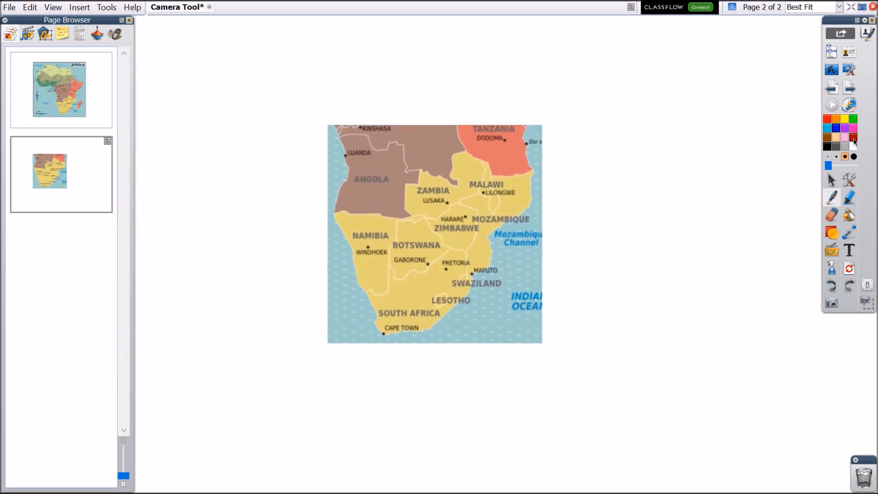
{"action": "left_click_drag", "start_coordinate": [467, 226], "coordinate": [495, 341]}
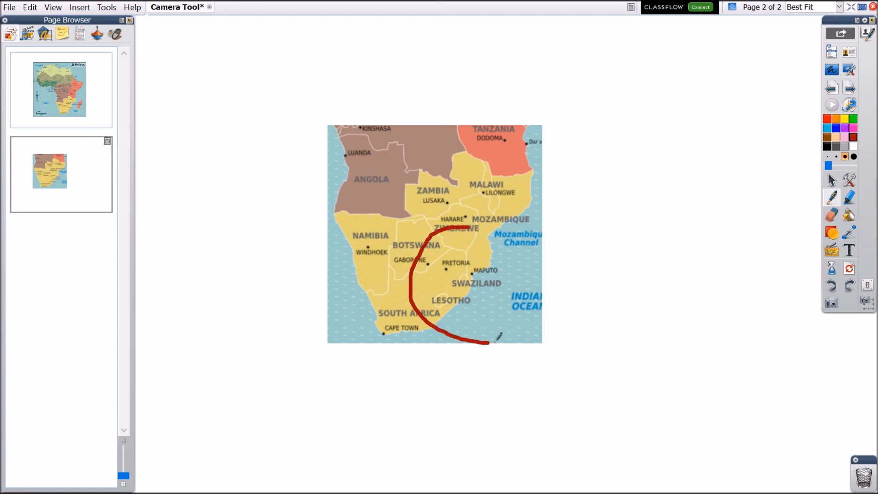